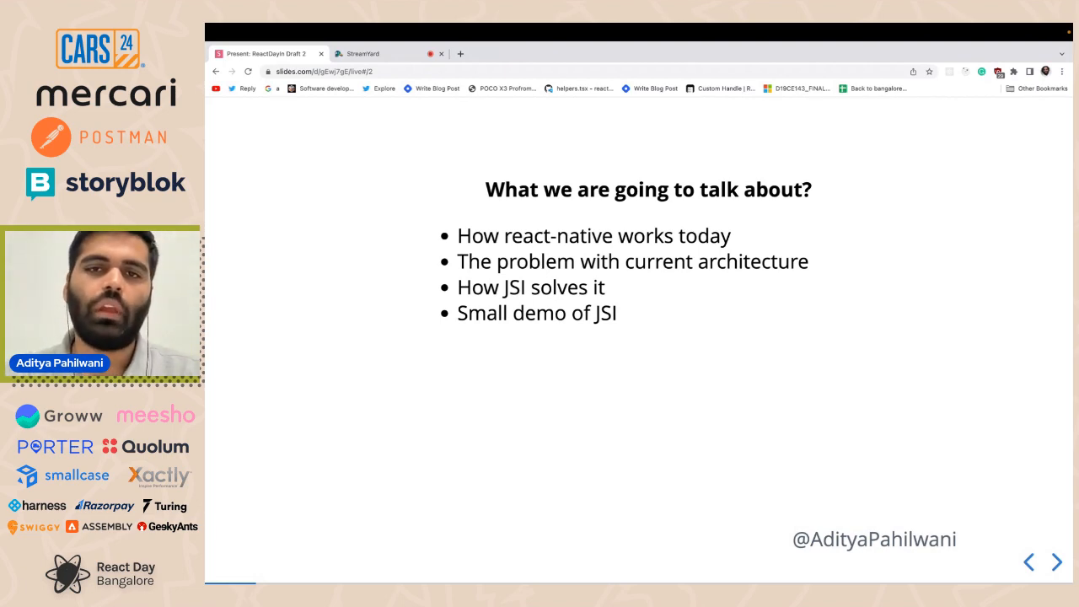
Advance past the agenda to the bridge-choking 'Problems with the current architecture' slide
{"action": "left_click", "coordinate": [1055, 561]}
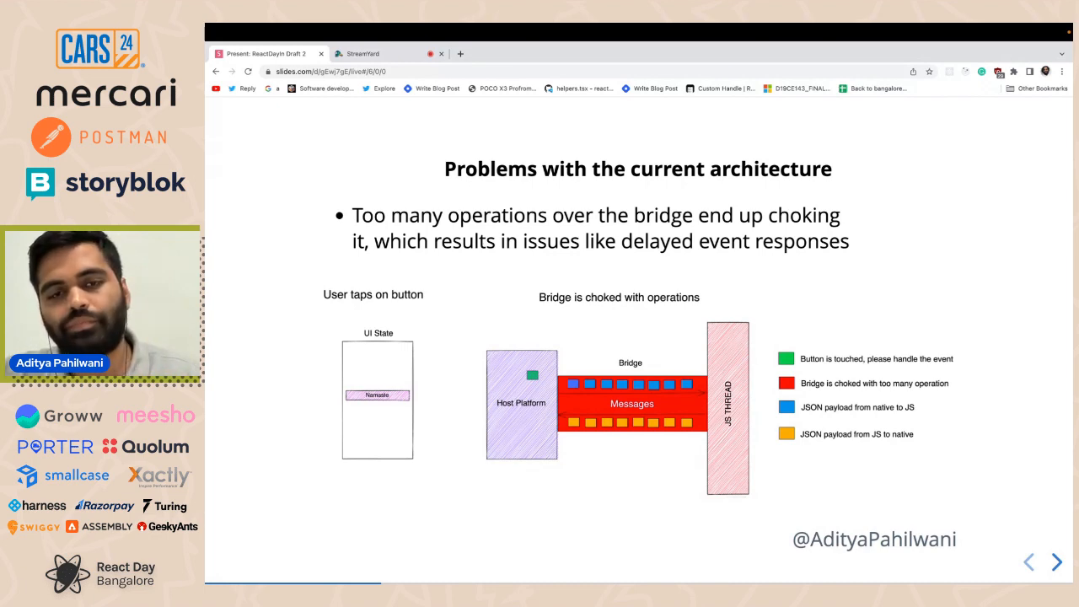
Advance through the slow startup time slide to the 'how is JS runtime created' question
{"action": "left_click", "coordinate": [1055, 561]}
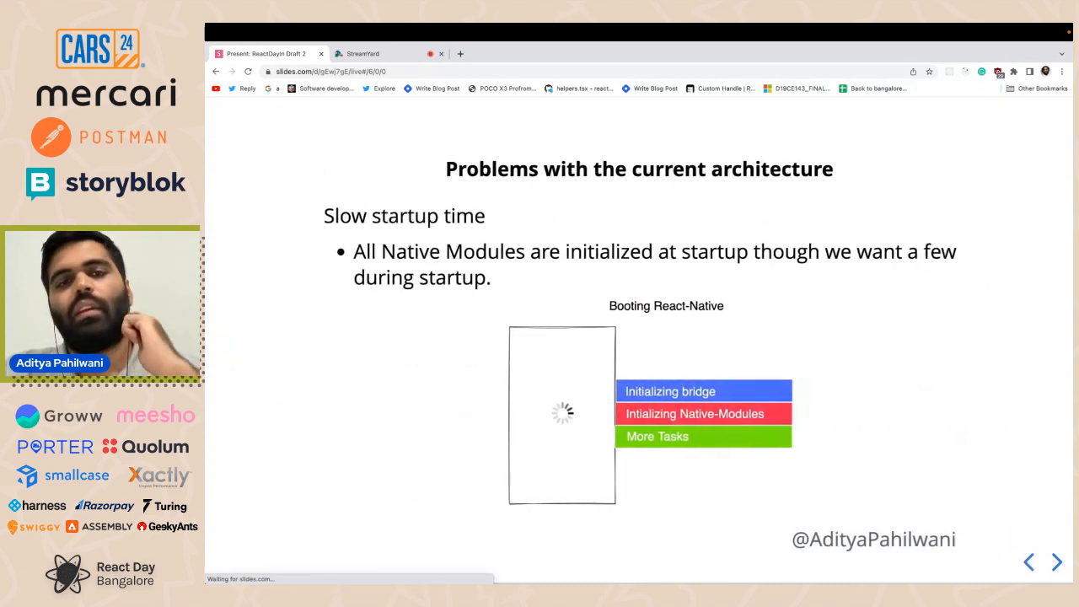
{"action": "left_click", "coordinate": [1055, 562]}
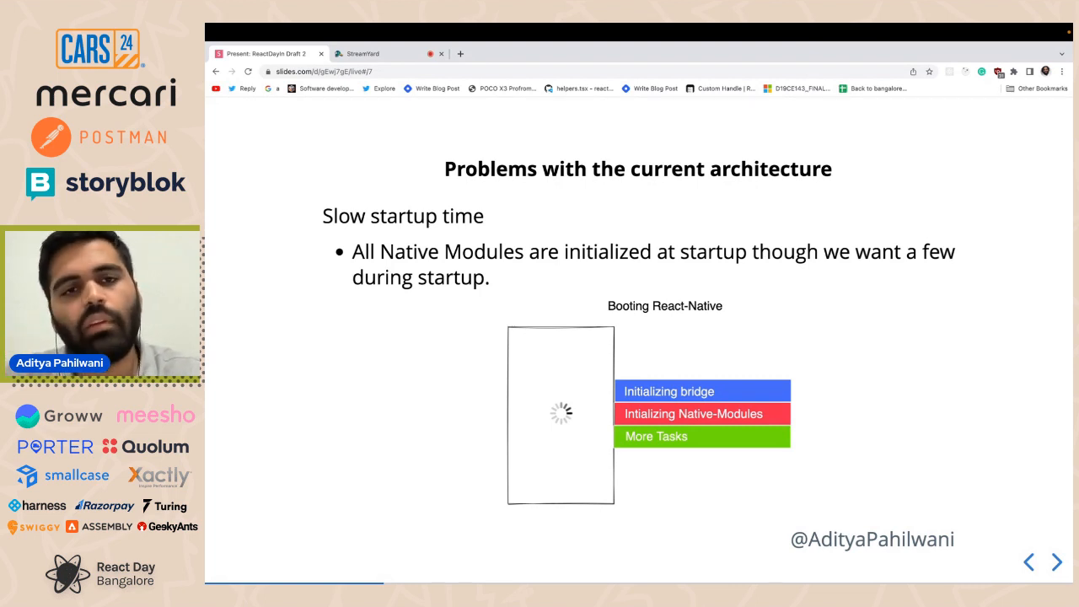
{"action": "left_click", "coordinate": [1055, 562]}
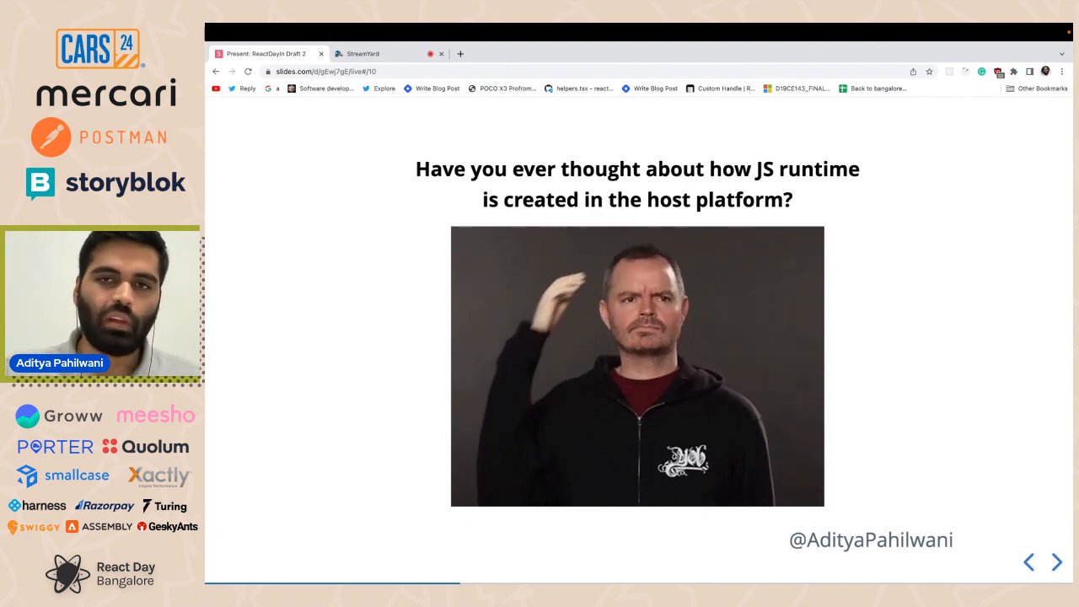
Step through JSCExecutor and JSCExecutorFactory code to the NativeModules specs registration slide
{"action": "left_click", "coordinate": [1055, 561]}
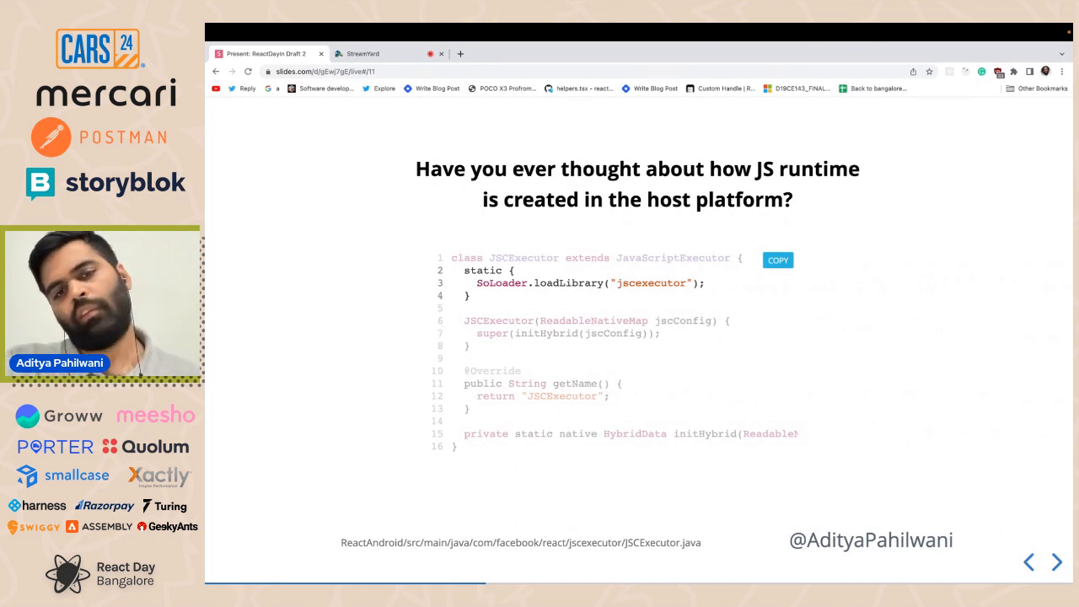
{"action": "left_click", "coordinate": [1055, 561]}
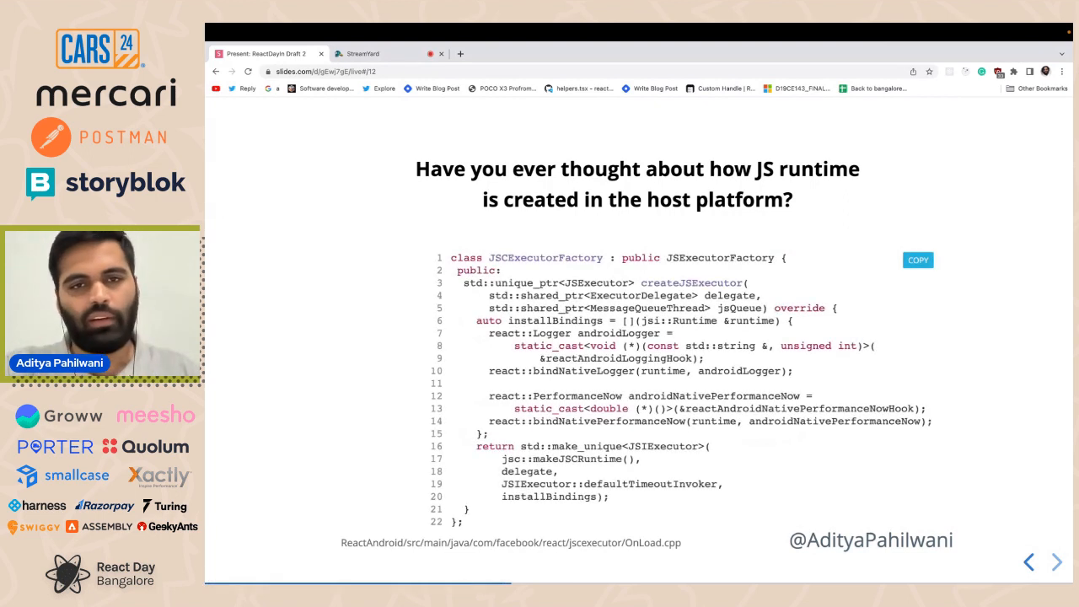
{"action": "left_click", "coordinate": [1055, 561]}
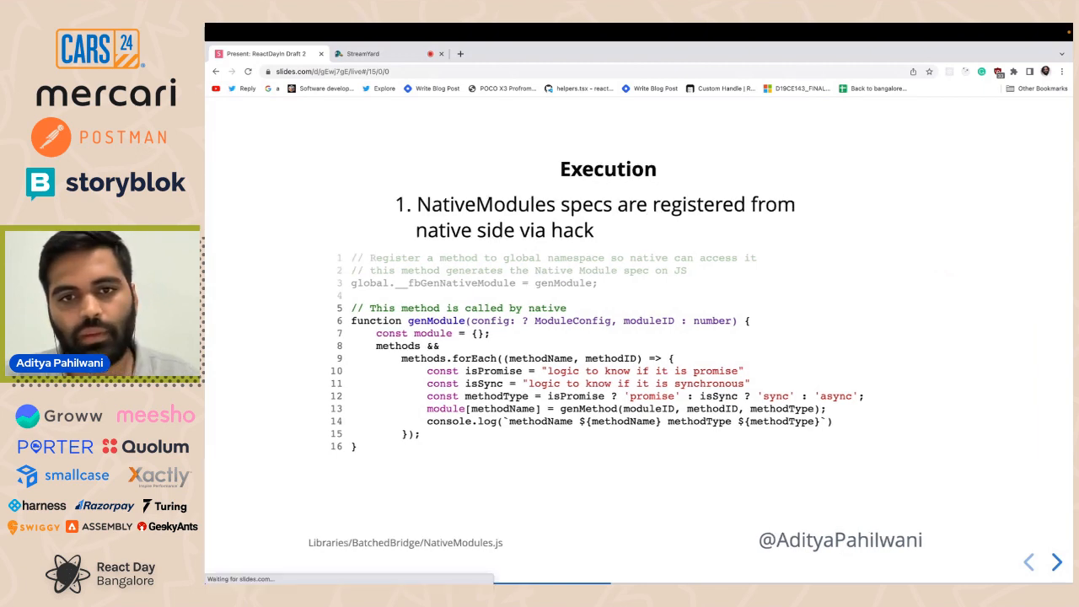
Advance to Execution step 3, 'Bridge is doing some magic', with its MessageQueue snippet
{"action": "left_click", "coordinate": [1055, 563]}
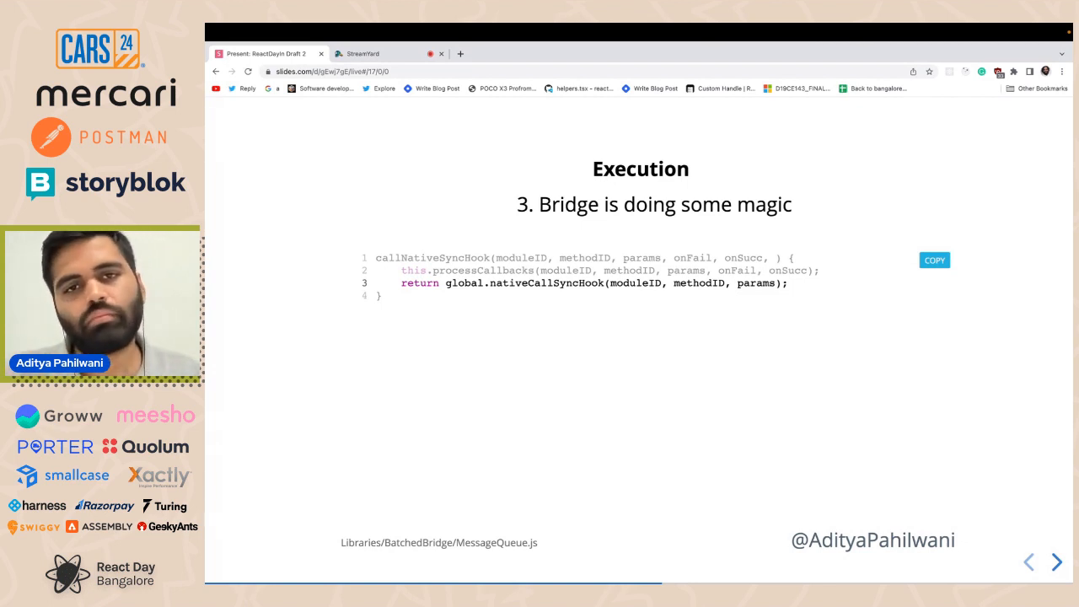
Show Execution step 4 on global.nativeCallSyncHook in C++, then move past it
{"action": "left_click", "coordinate": [1055, 561]}
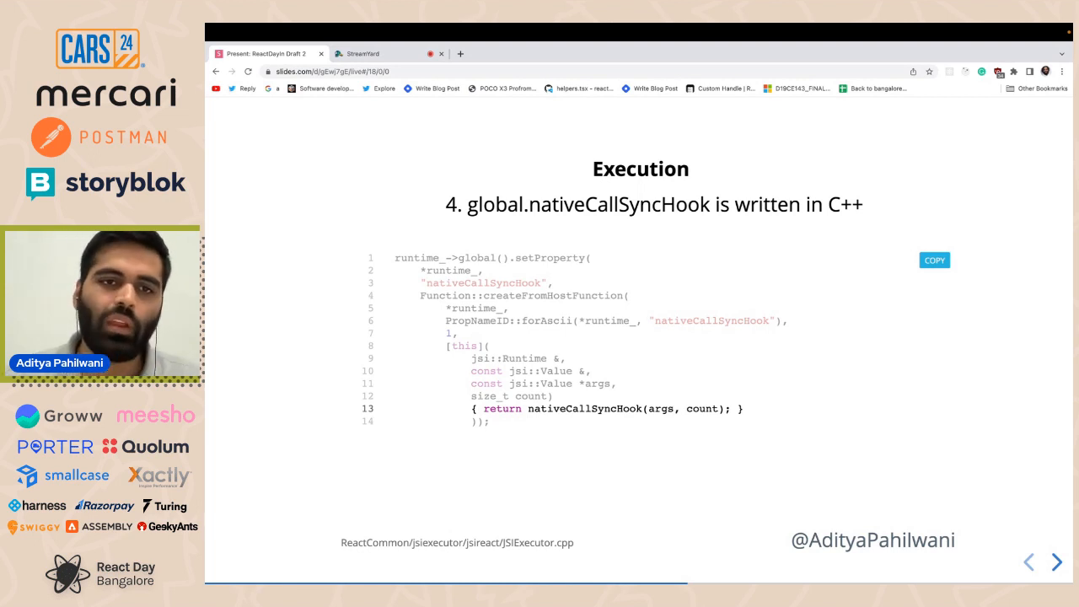
{"action": "left_click", "coordinate": [1055, 563]}
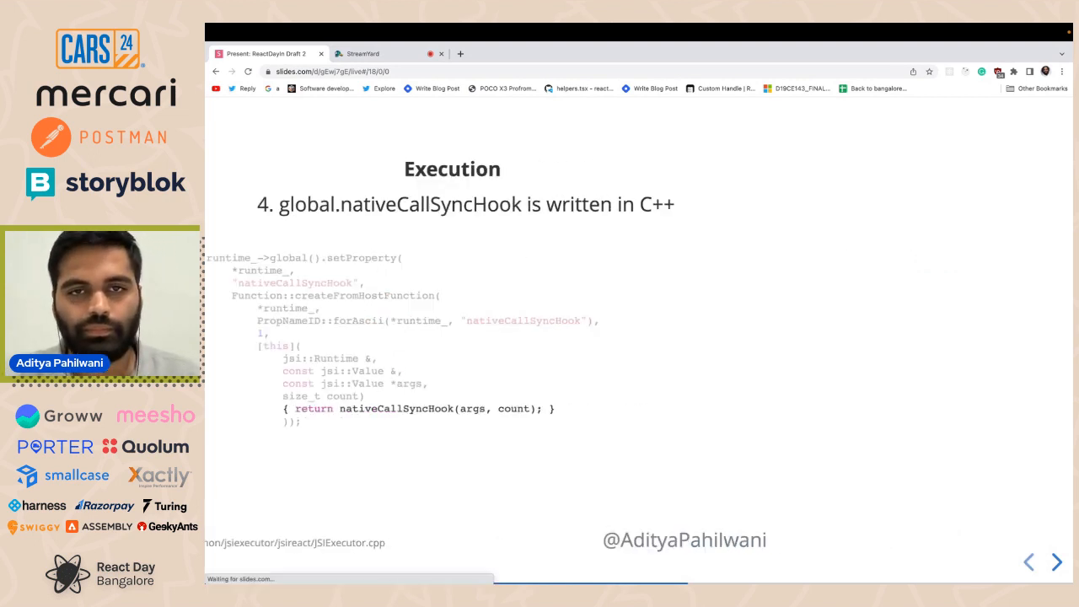
Present Execution step 5 on the globally registered bridge instance, then continue
{"action": "left_click", "coordinate": [1055, 561]}
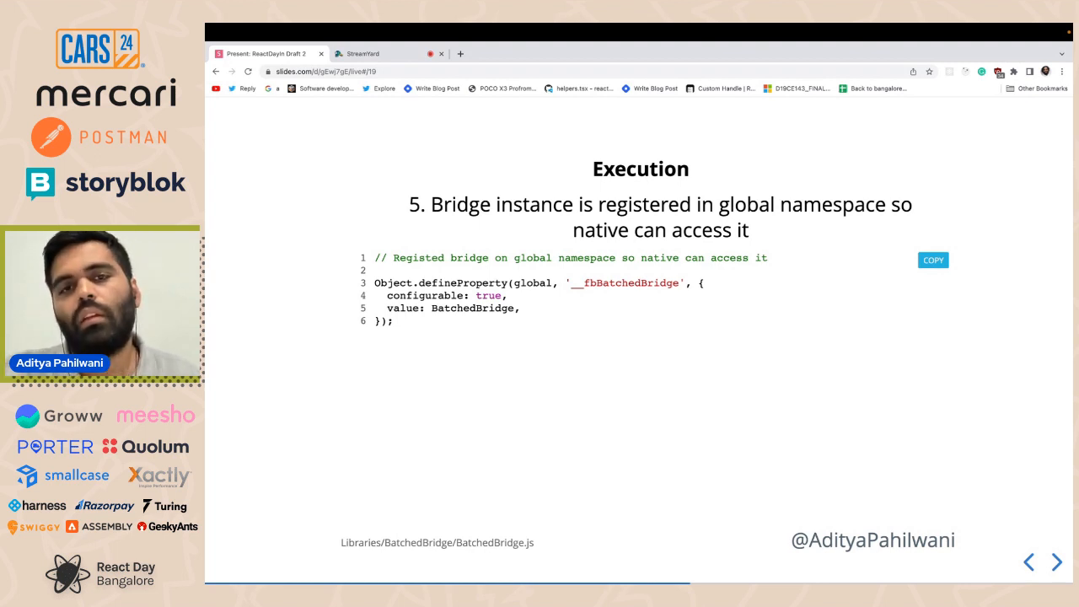
{"action": "left_click", "coordinate": [1055, 561]}
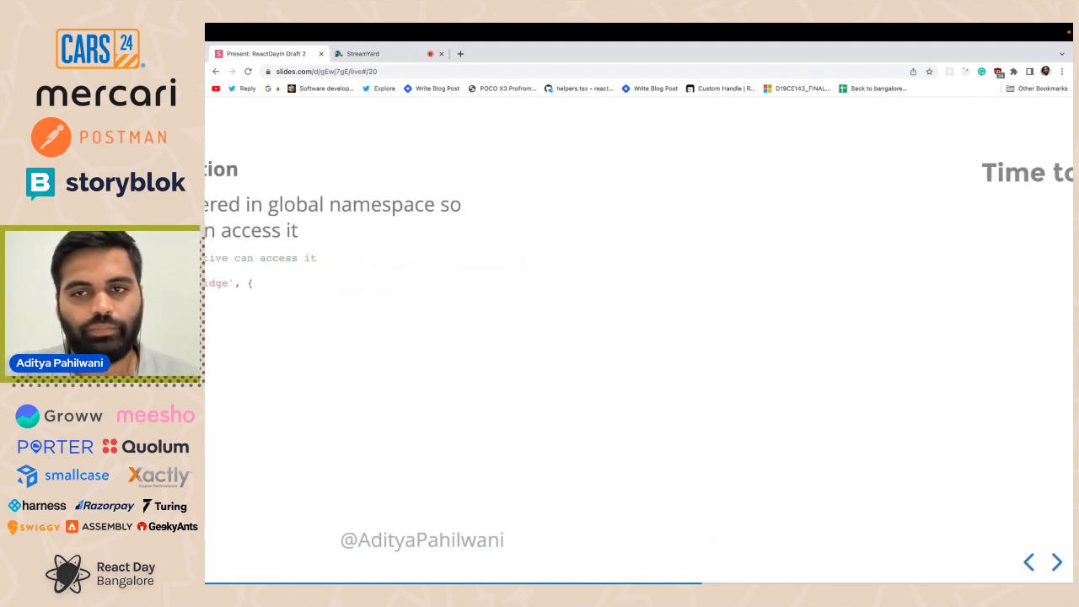
Advance into the new Execution sequence showing the Java UUID-generating method
{"action": "left_click", "coordinate": [1055, 561]}
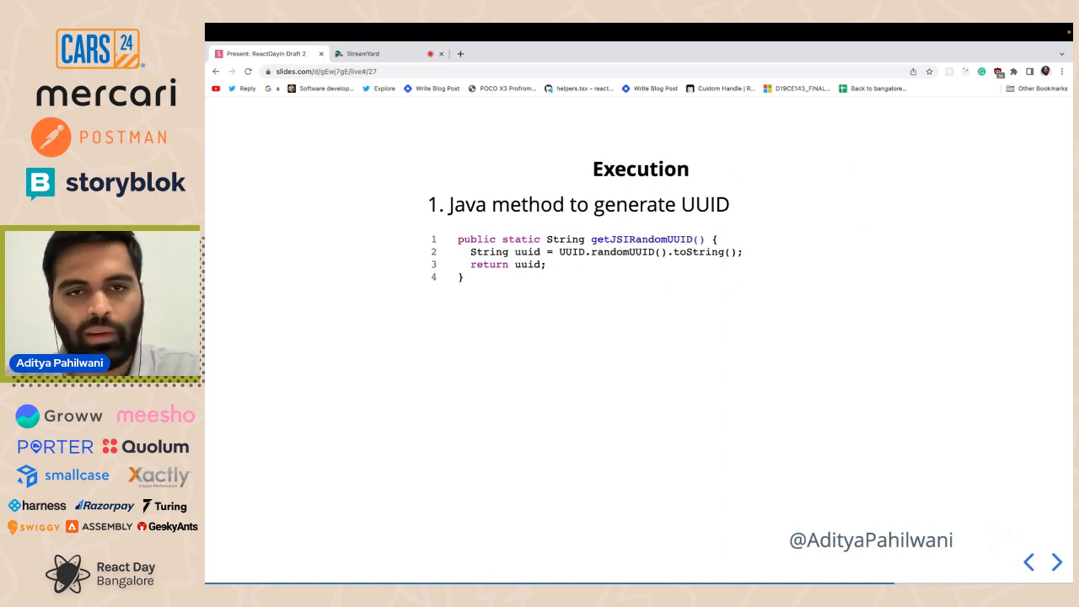
Move on to the C++ method signature for calling the Java UUID method
{"action": "left_click", "coordinate": [1055, 562]}
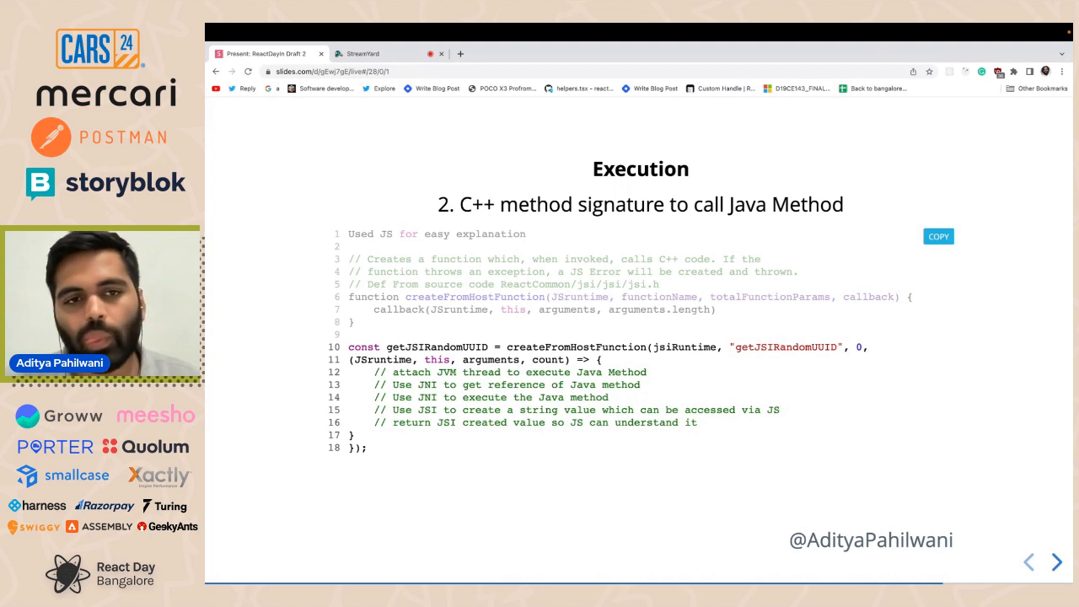
Advance through the C++ call slide to registering getJSIRandomUUID in the JS runtime
{"action": "left_click", "coordinate": [1055, 562]}
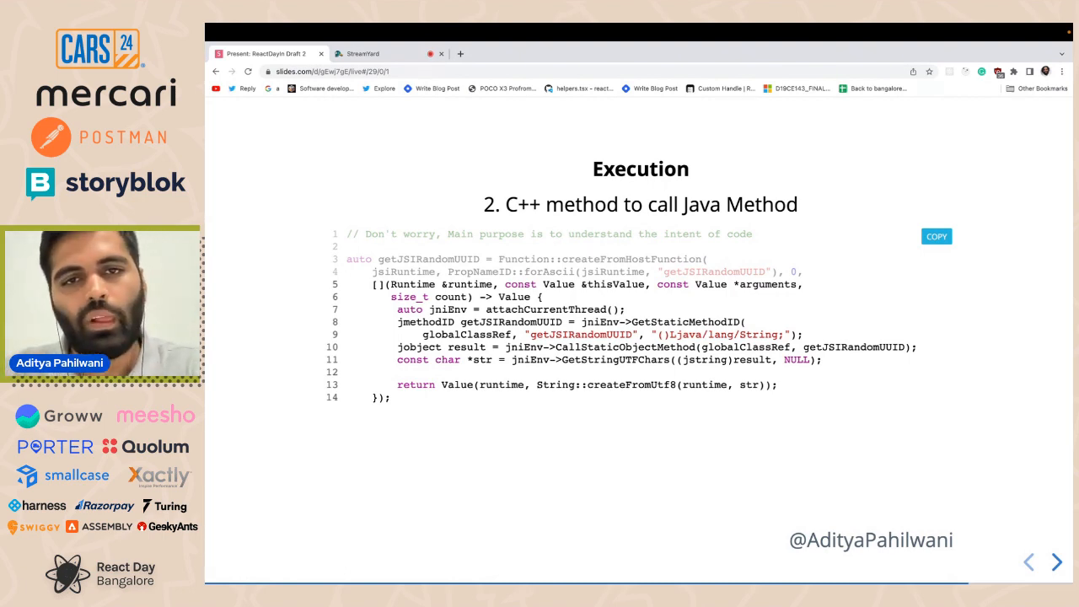
{"action": "left_click", "coordinate": [1055, 563]}
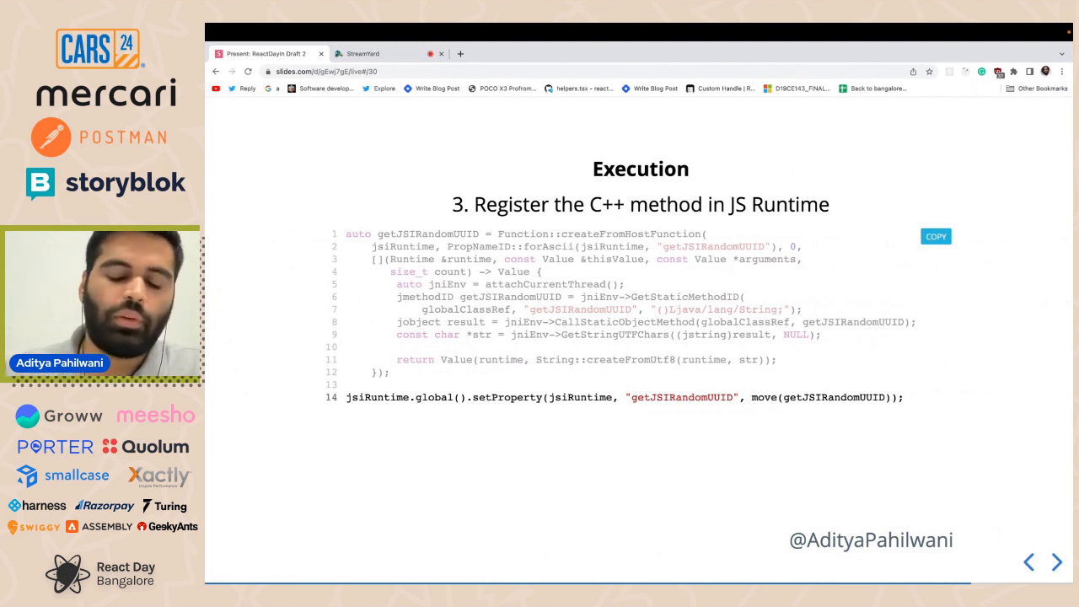
Leave the deck for the VS Code window showing NativeModuleDemo.js
{"action": "left_click", "coordinate": [1055, 562]}
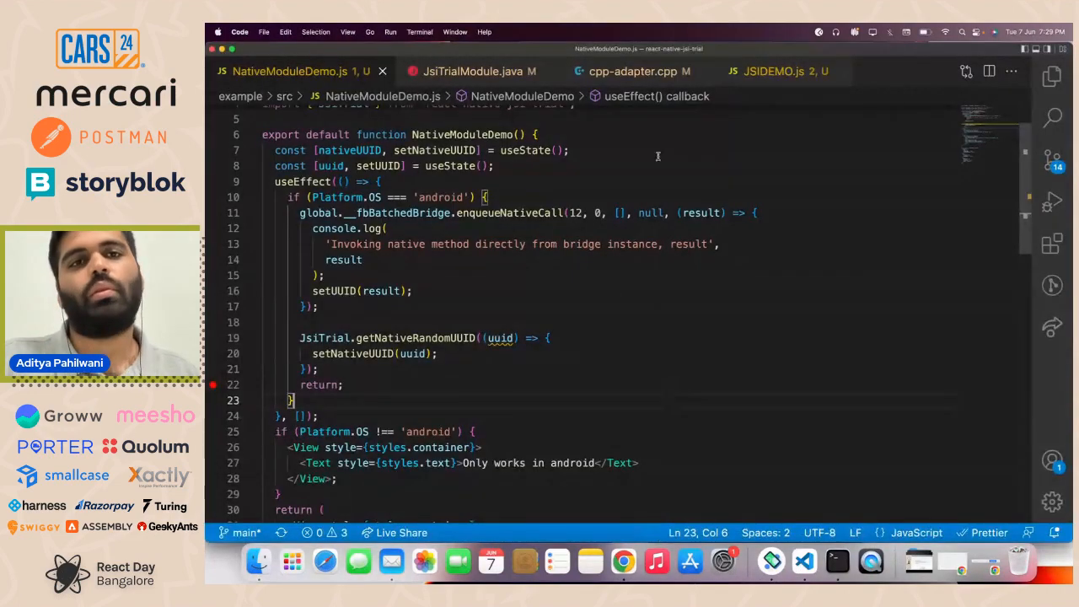
Show JsiTrialModule.java and scroll through getJSIRandomUUID and the initialize method calling JsiTrialModule.initialize
{"action": "left_click", "coordinate": [472, 71]}
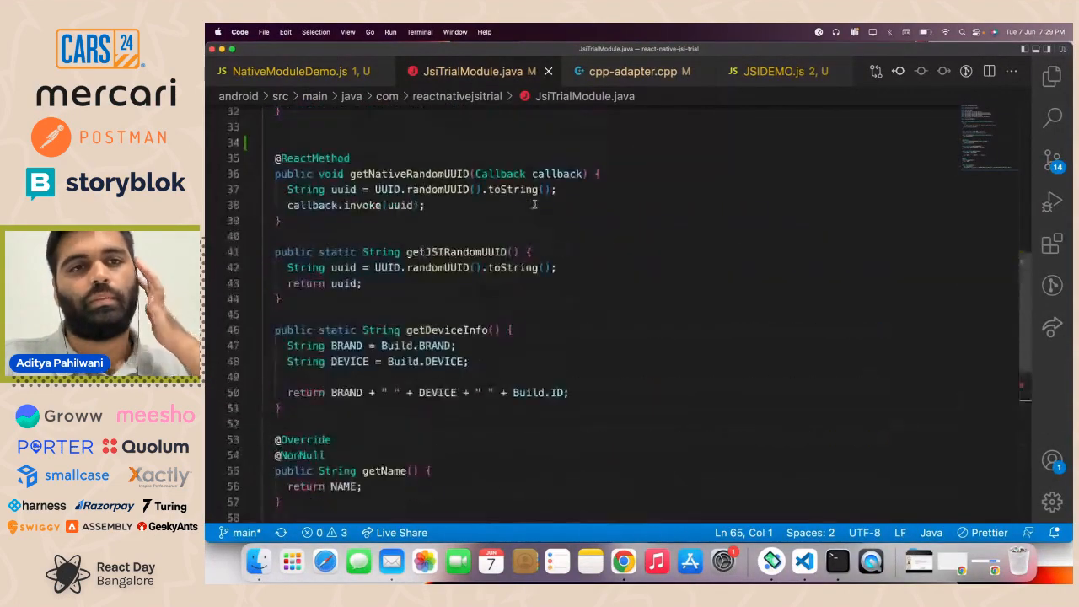
{"action": "scroll", "scroll_direction": "up", "scroll_amount": 3}
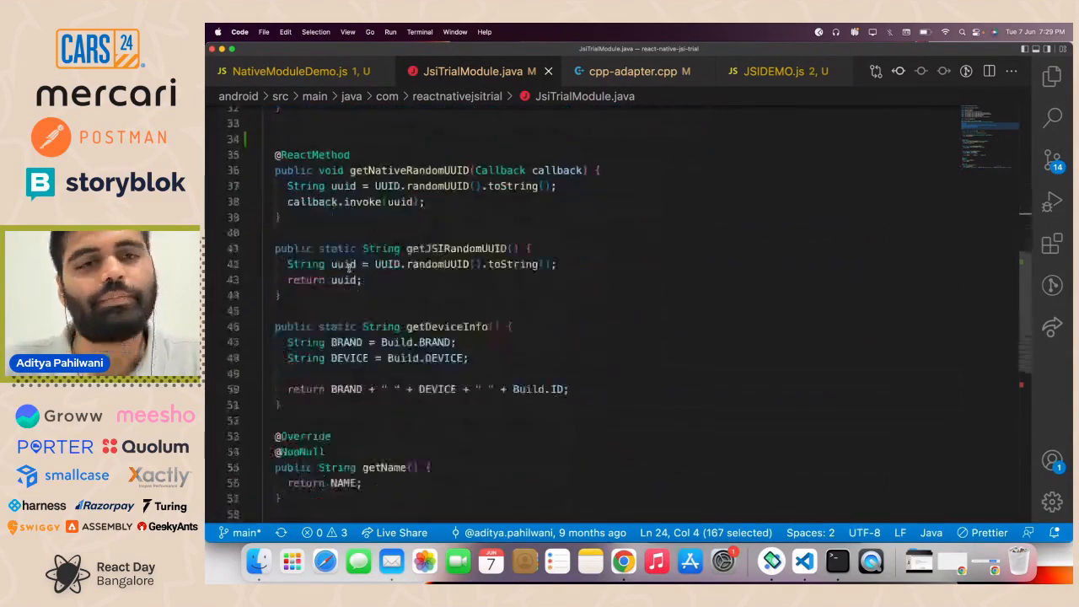
{"action": "scroll", "scroll_direction": "down", "scroll_amount": 3}
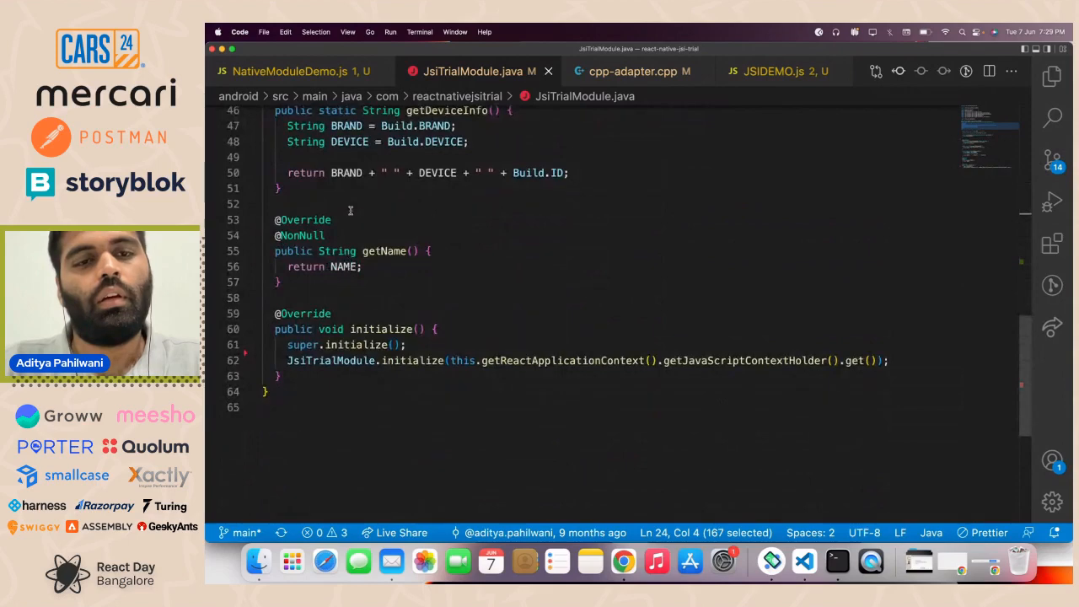
{"action": "scroll", "scroll_direction": "up", "scroll_amount": 3}
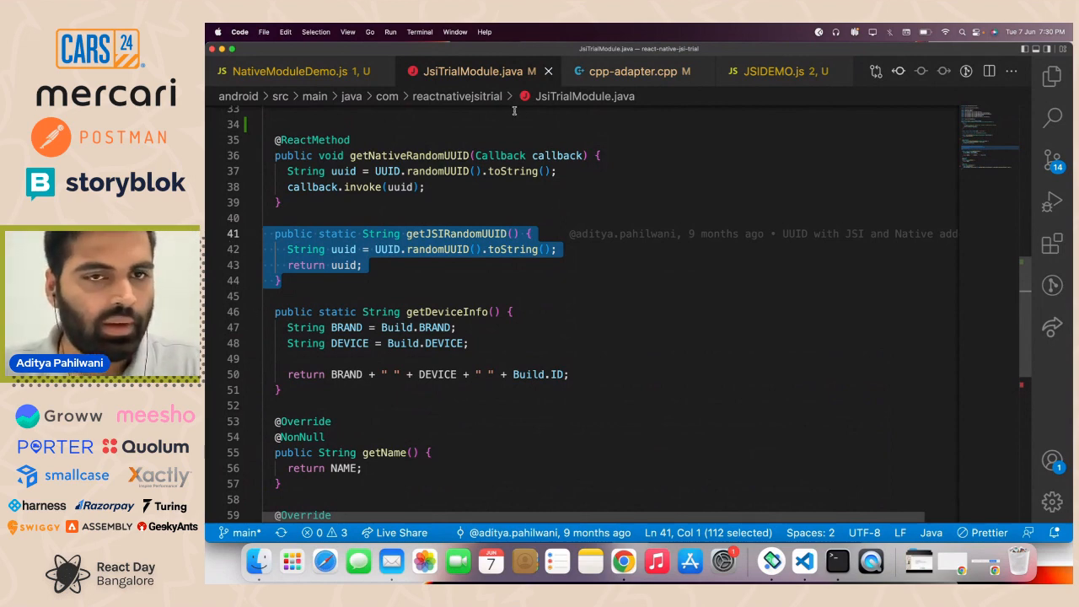
{"action": "scroll", "scroll_direction": "down", "scroll_amount": 3}
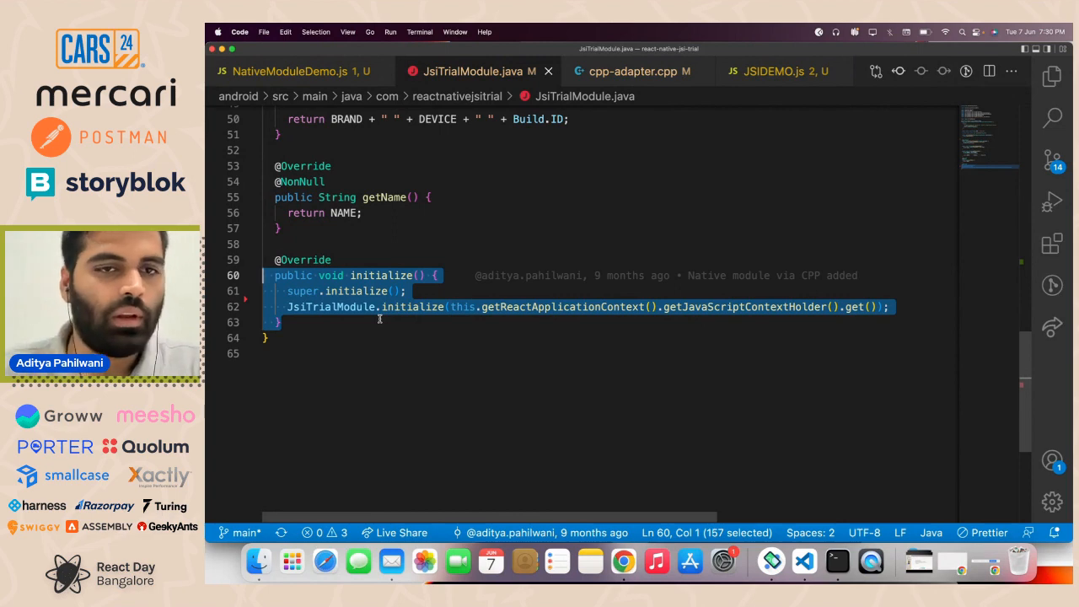
{"action": "left_click", "coordinate": [596, 307]}
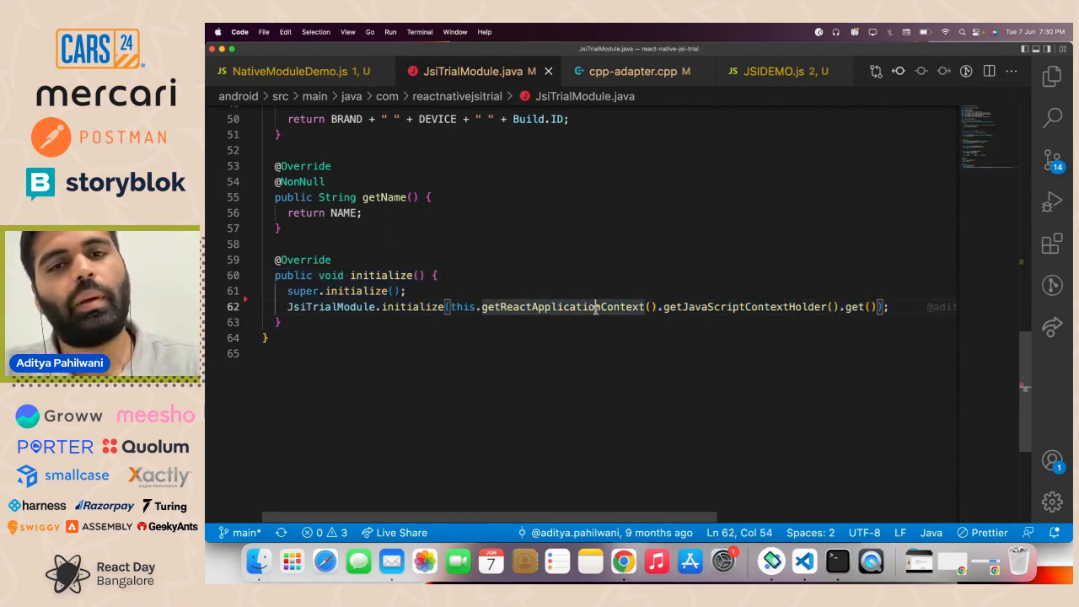
{"action": "mouse_move", "coordinate": [625, 280]}
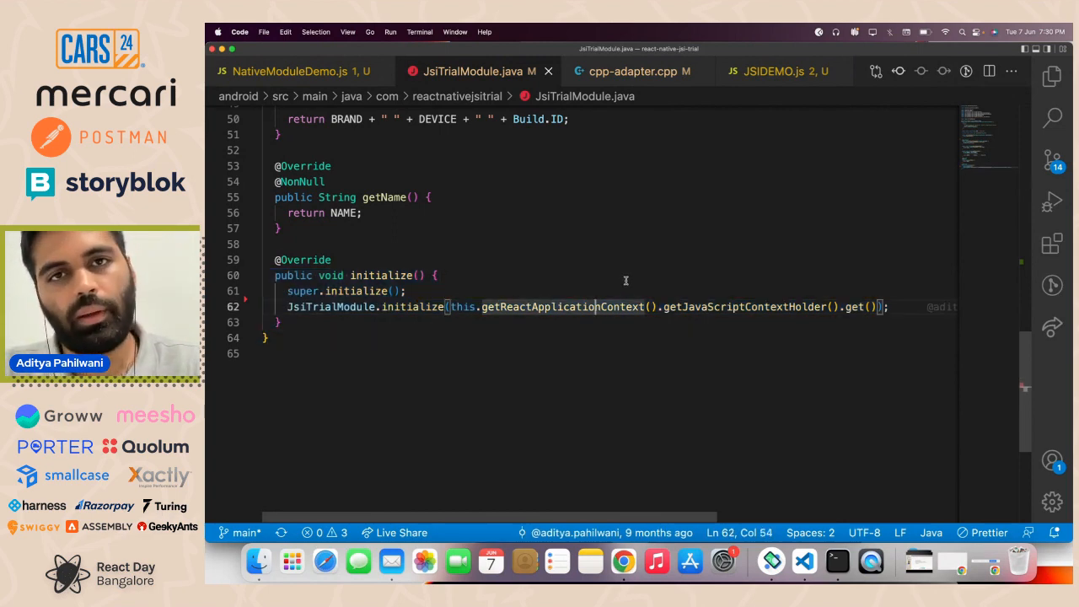
{"action": "mouse_move", "coordinate": [632, 71]}
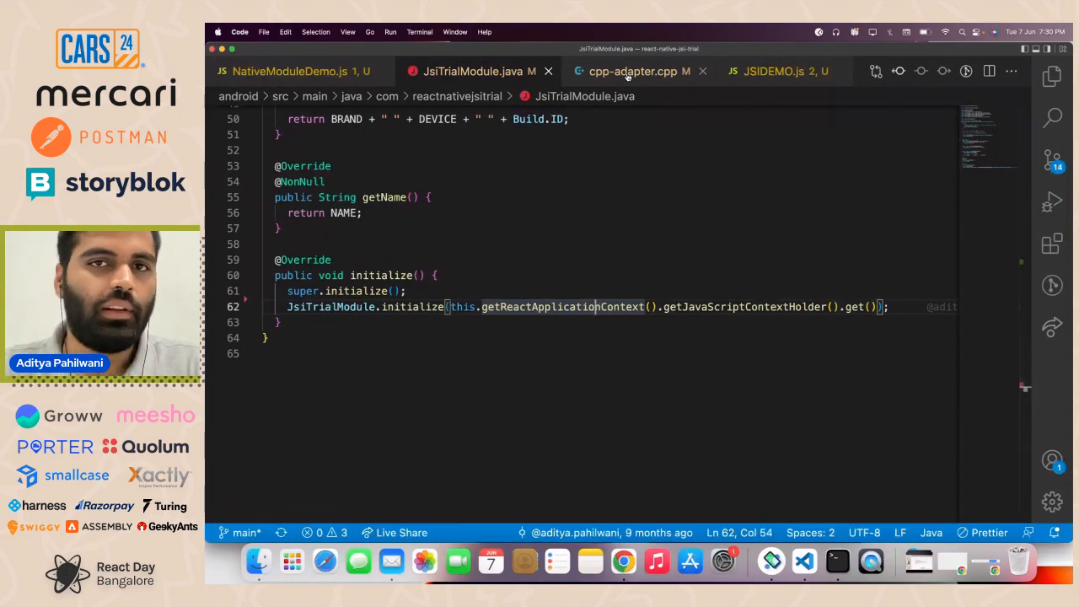
{"action": "left_click", "coordinate": [634, 71]}
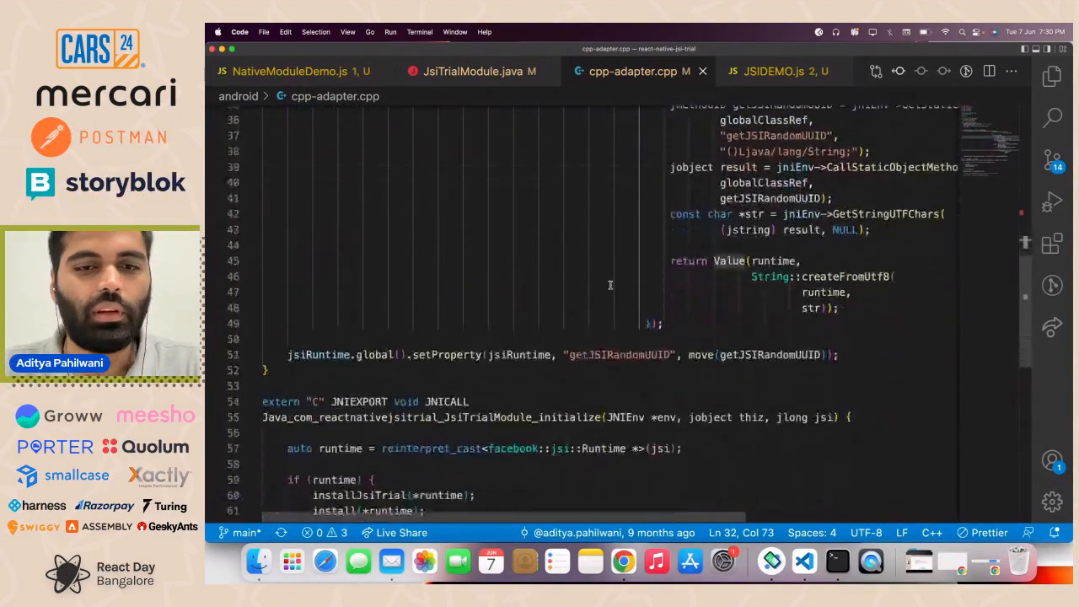
{"action": "scroll", "scroll_direction": "up", "scroll_amount": 3}
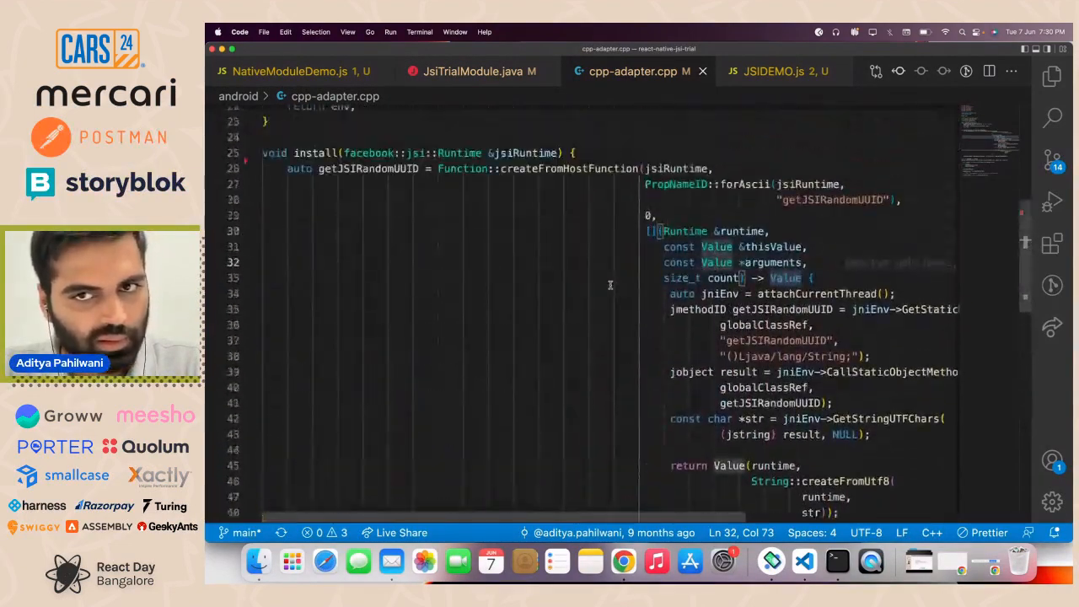
{"action": "scroll", "scroll_direction": "down", "scroll_amount": 3}
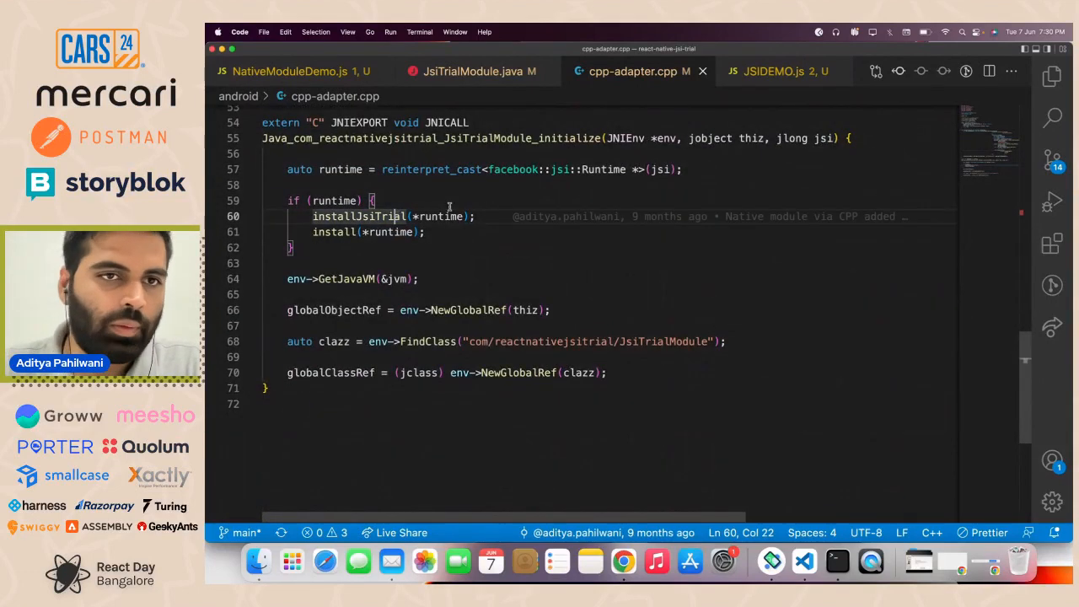
{"action": "scroll", "scroll_direction": "up", "scroll_amount": 3}
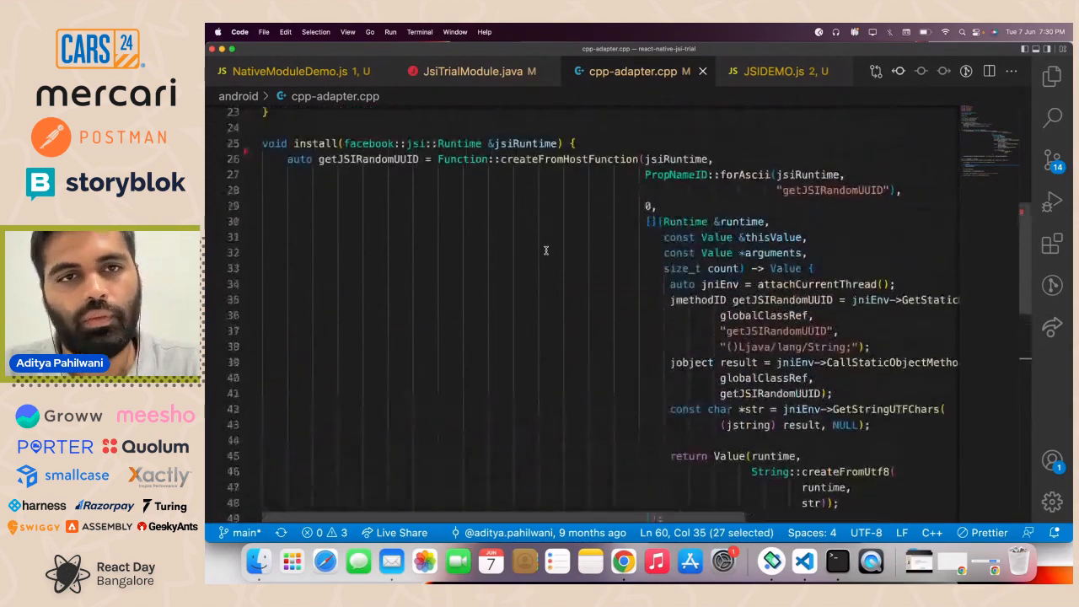
{"action": "scroll", "scroll_direction": "down", "scroll_amount": 3}
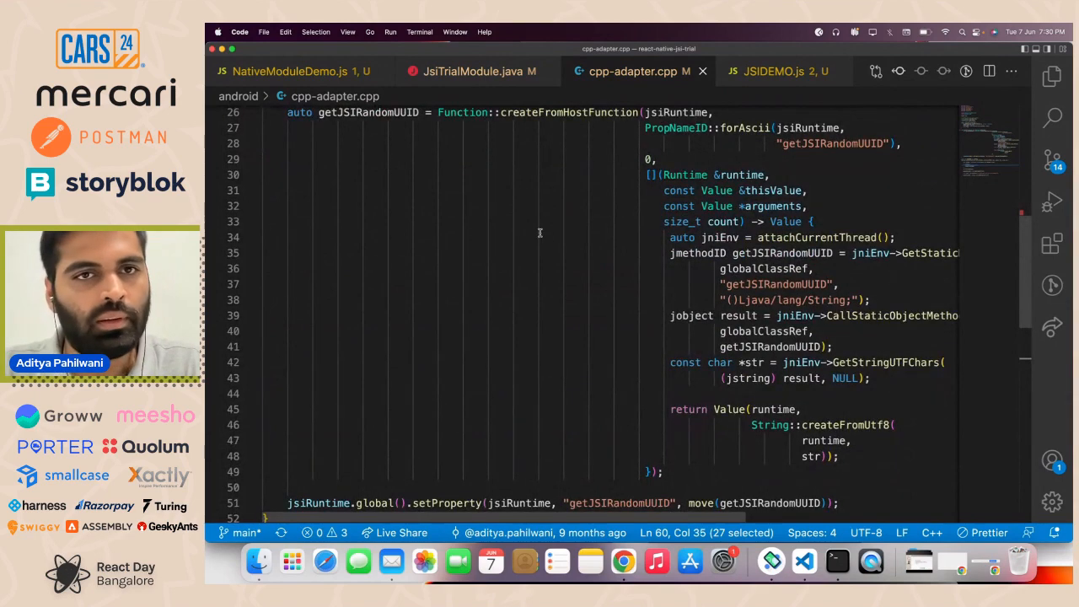
{"action": "mouse_move", "coordinate": [582, 121]}
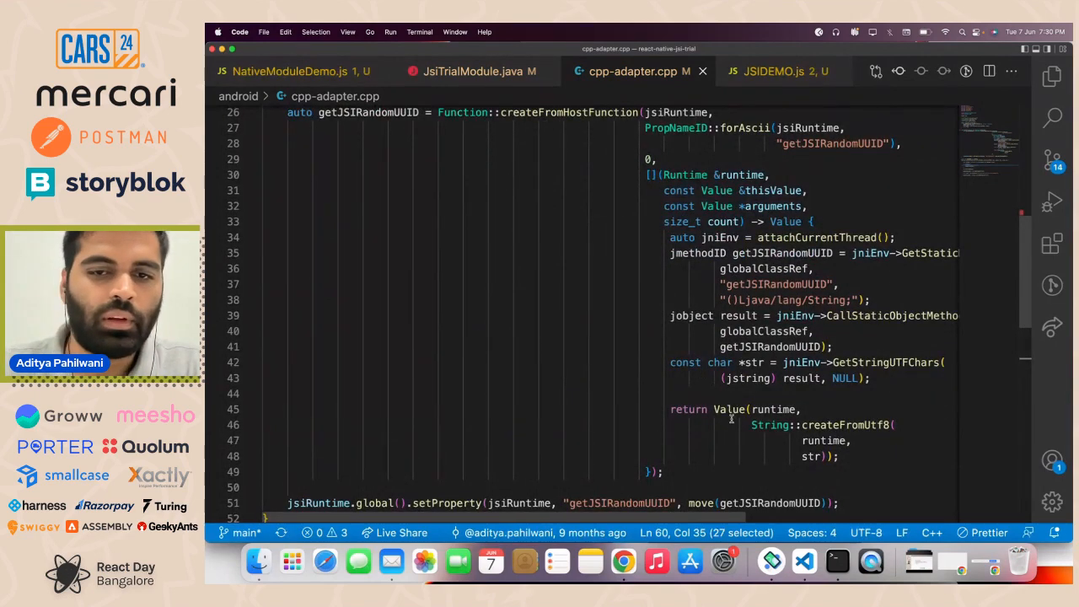
{"action": "scroll", "scroll_direction": "down", "scroll_amount": 3}
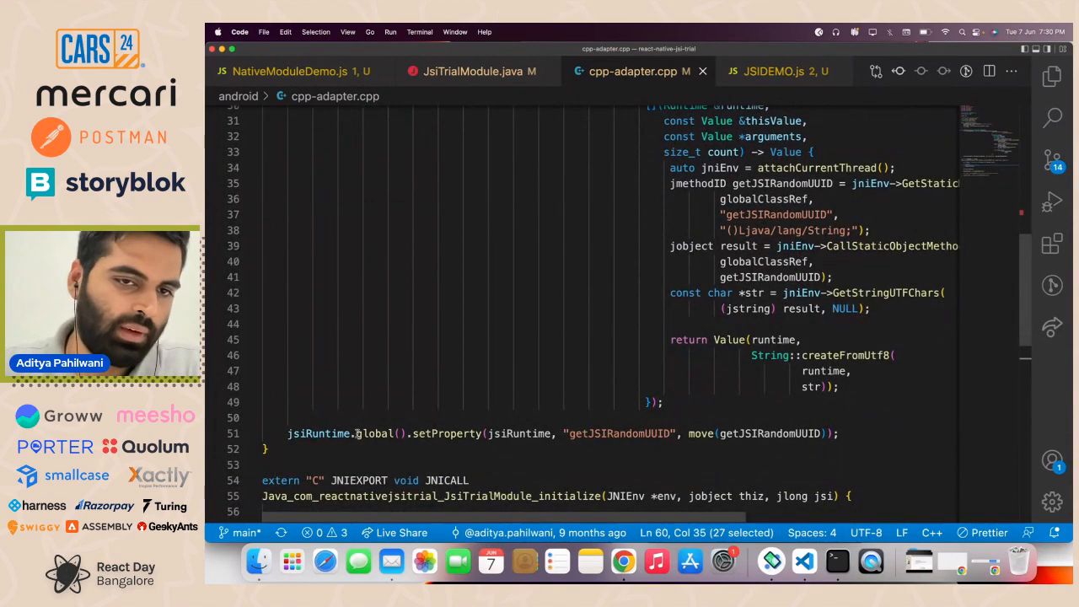
{"action": "scroll", "scroll_direction": "up", "scroll_amount": 3}
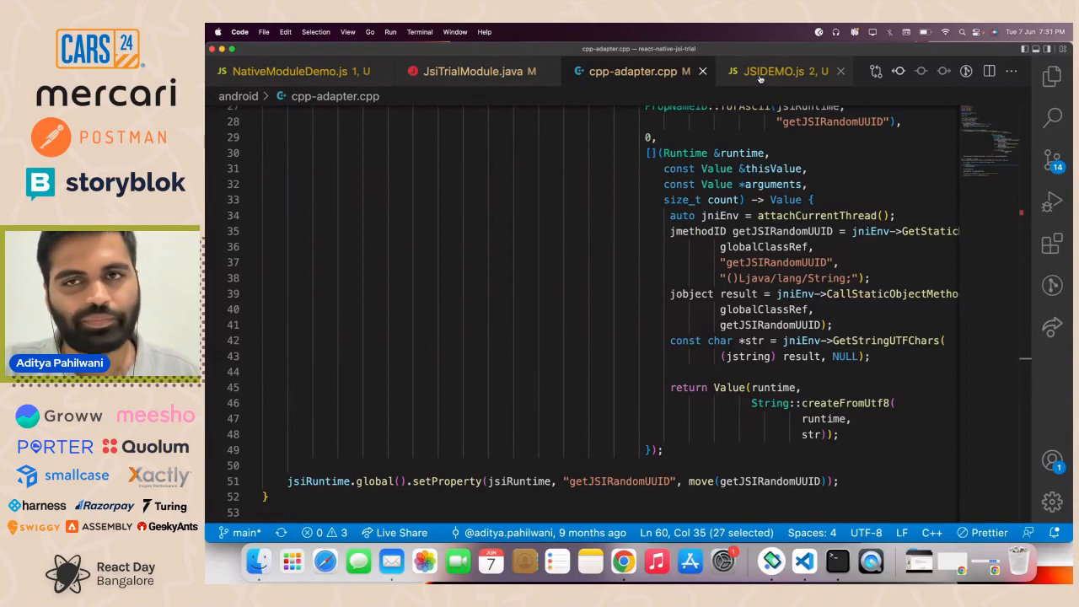
Show the JSIDEMO.js component with its useEffect calling global.getJSIRandomUUID
{"action": "left_click", "coordinate": [775, 71]}
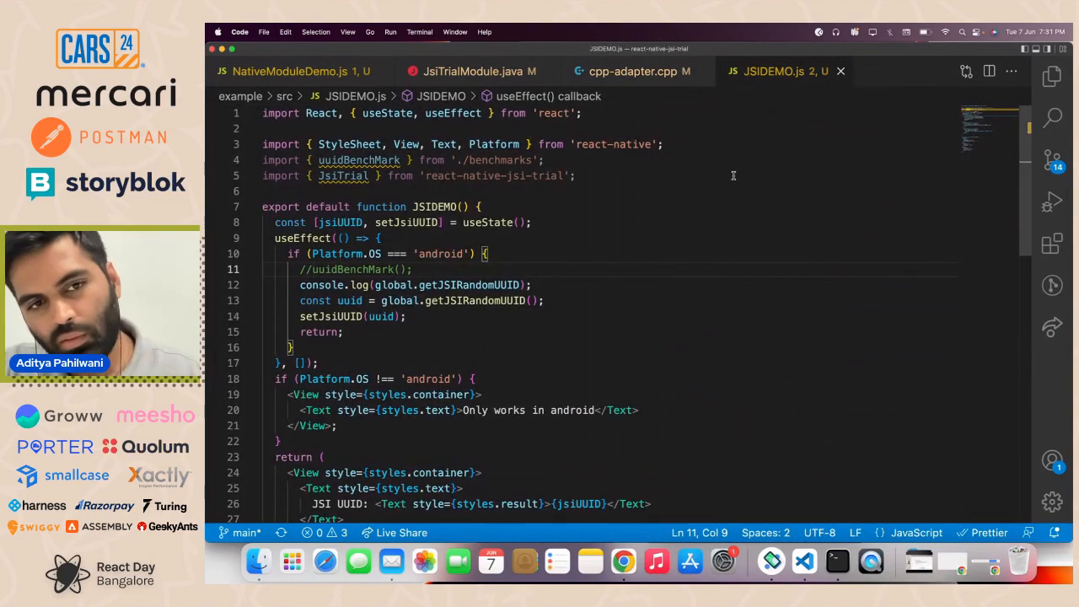
{"action": "mouse_move", "coordinate": [627, 236]}
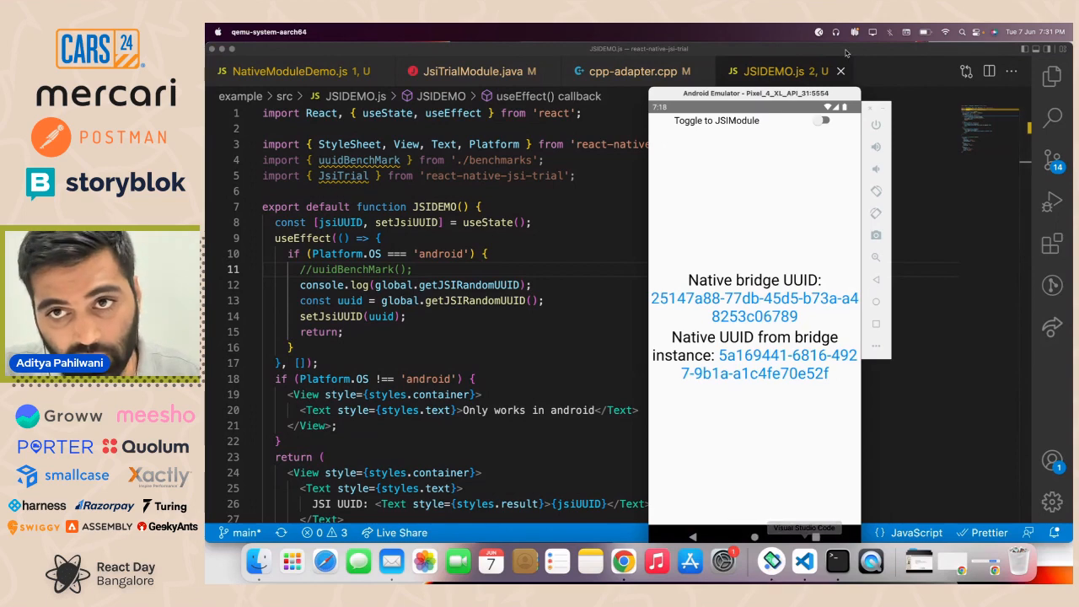
Toggle the demo app to the JSI module UUID, then return to the 'Time to connect the dots' slide
{"action": "left_click", "coordinate": [822, 119]}
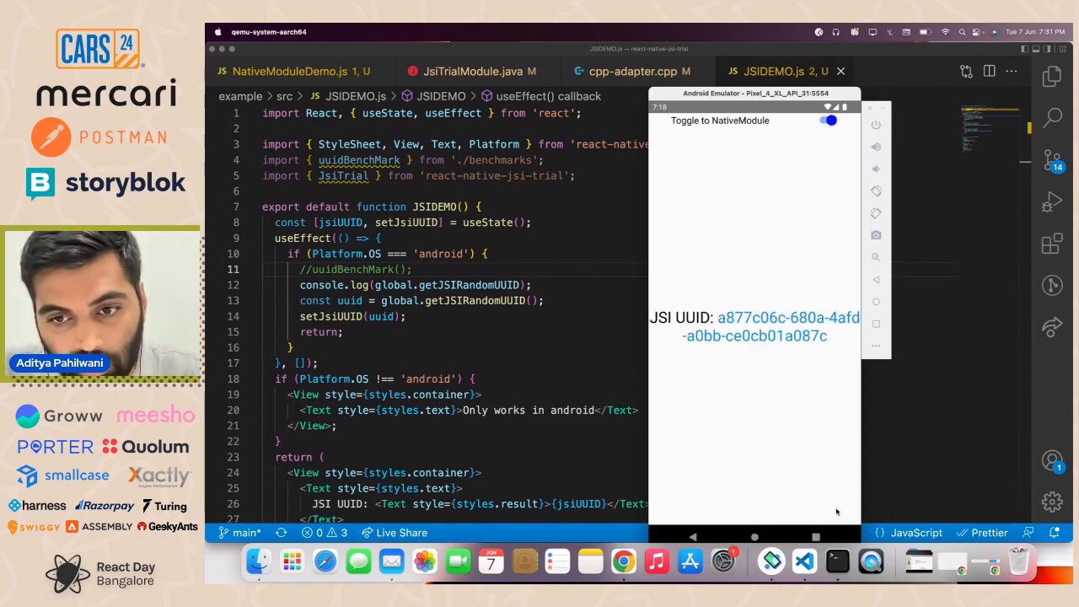
{"action": "mouse_move", "coordinate": [755, 324]}
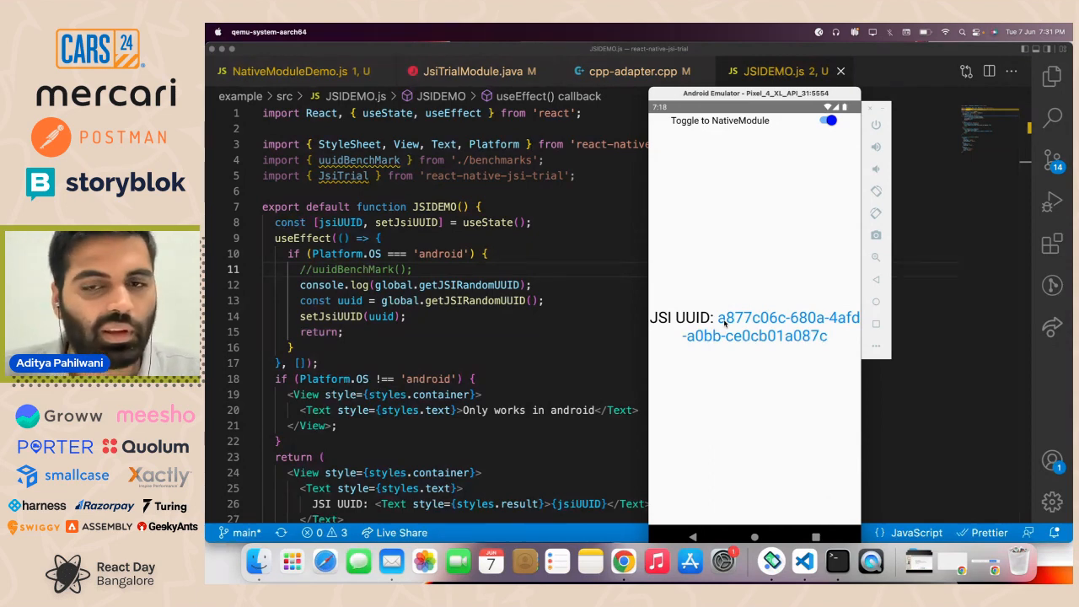
{"action": "left_click", "coordinate": [624, 560]}
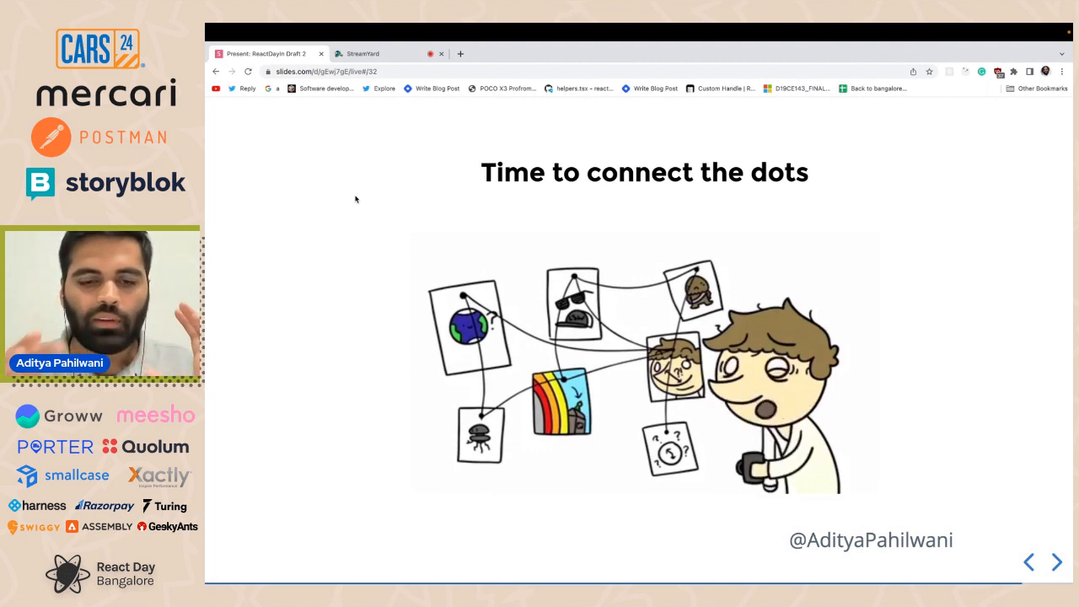
{"action": "mouse_move", "coordinate": [385, 213]}
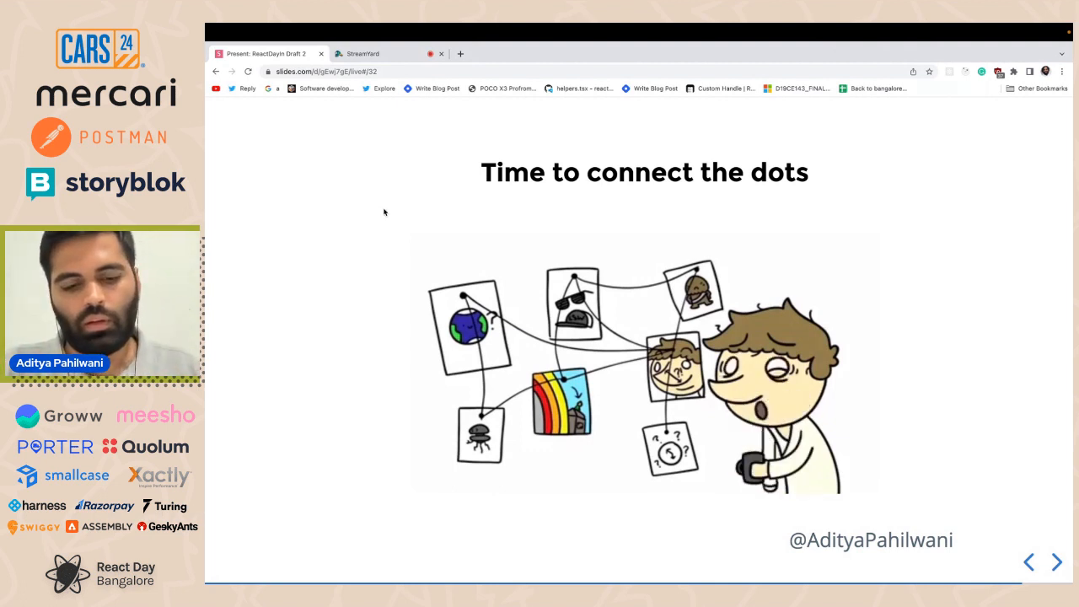